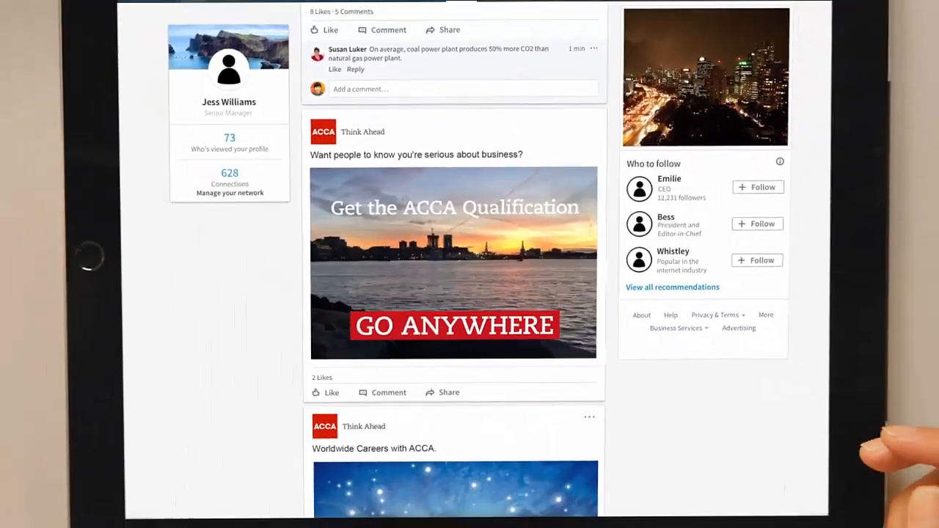
Scroll past the ACCA feed posts and unlock the ACCA Think Ahead screen with the fingerprint to reach 'Start your journey'.
scroll("down", 3)
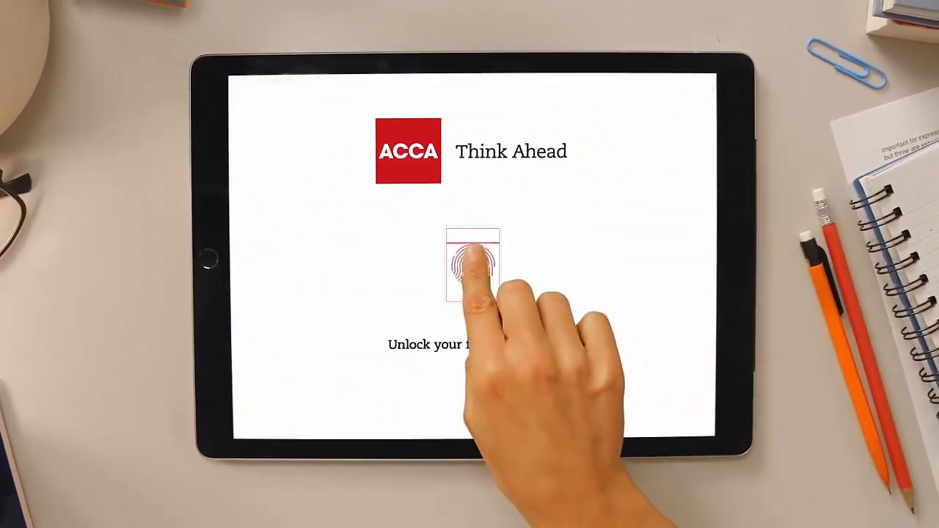
left_click(470, 264)
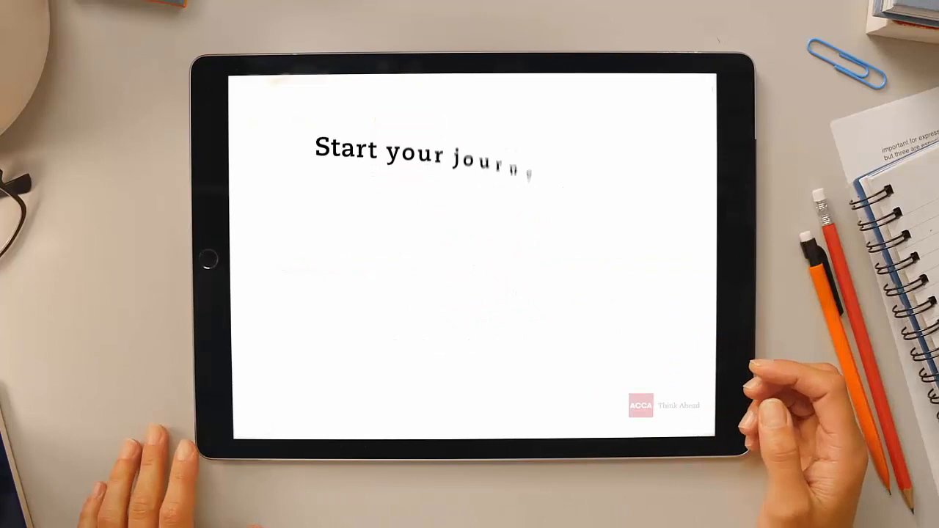